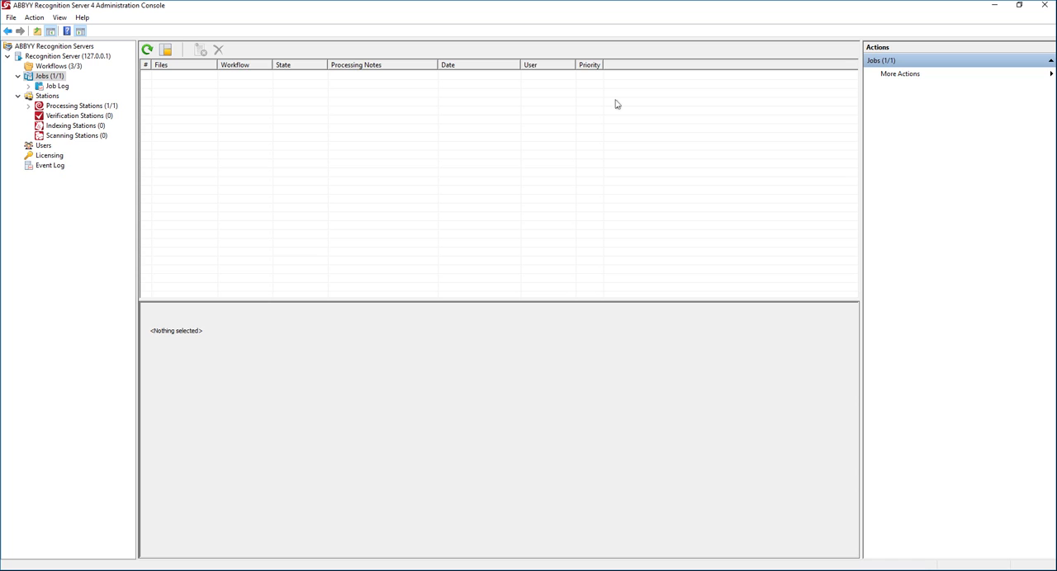
mouse_move(205, 31)
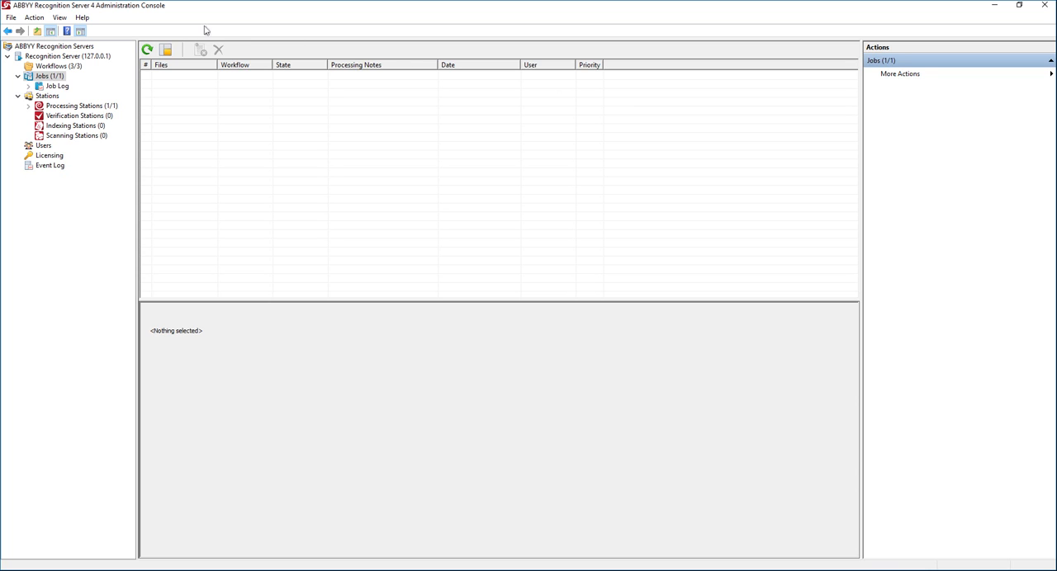
mouse_move(99, 62)
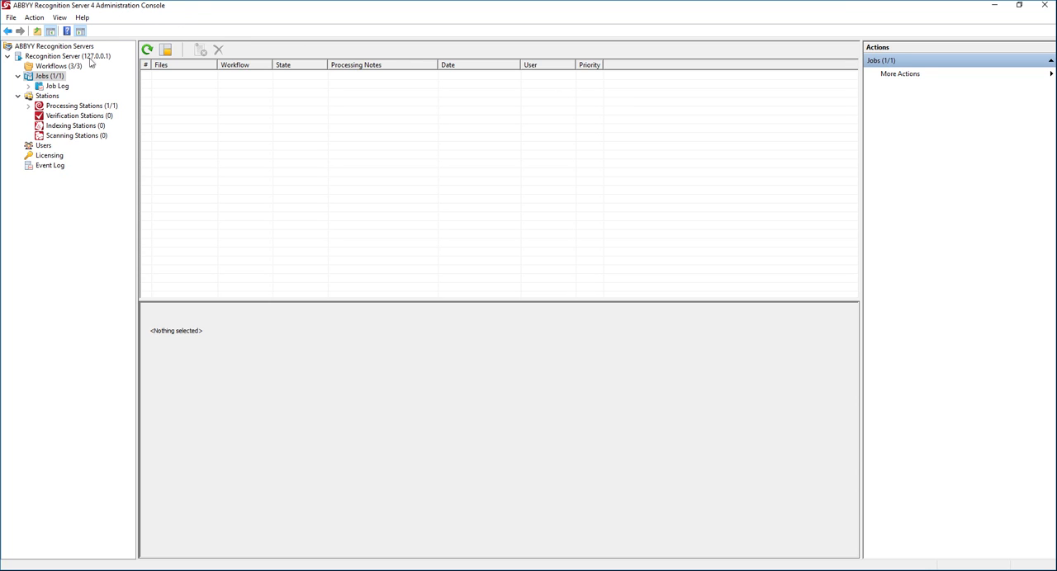
List the workflows and bring up the Email Workflow's context menu.
left_click(53, 65)
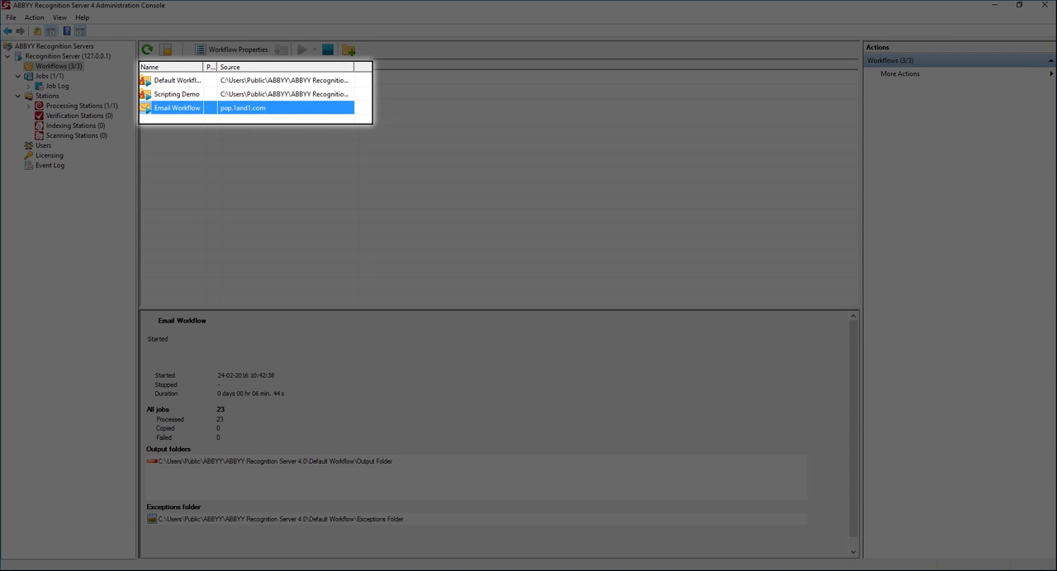
right_click(190, 110)
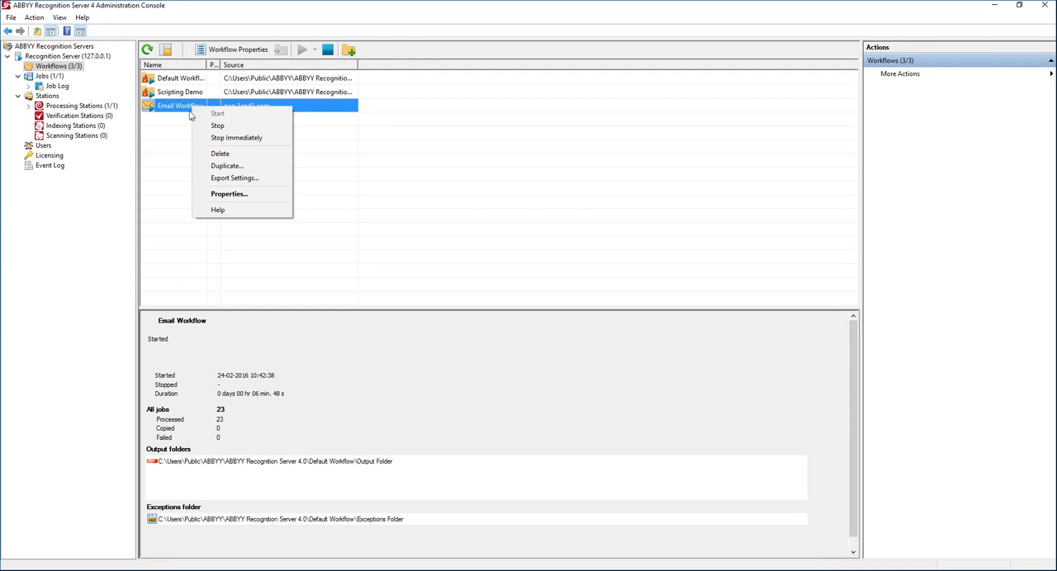
Open Email Workflow properties and confirm Mail as the workflow type.
left_click(229, 194)
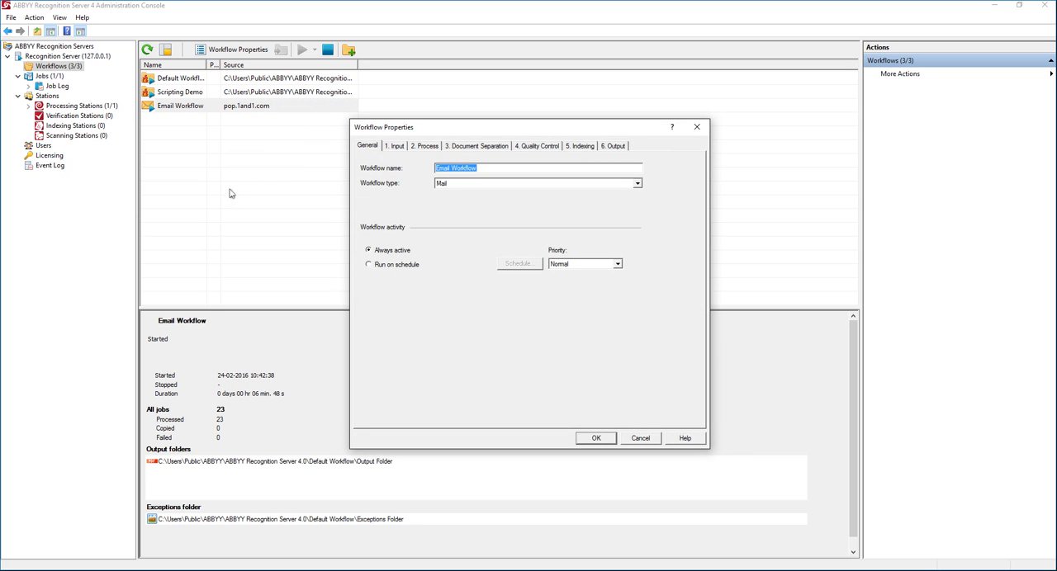
mouse_move(429, 130)
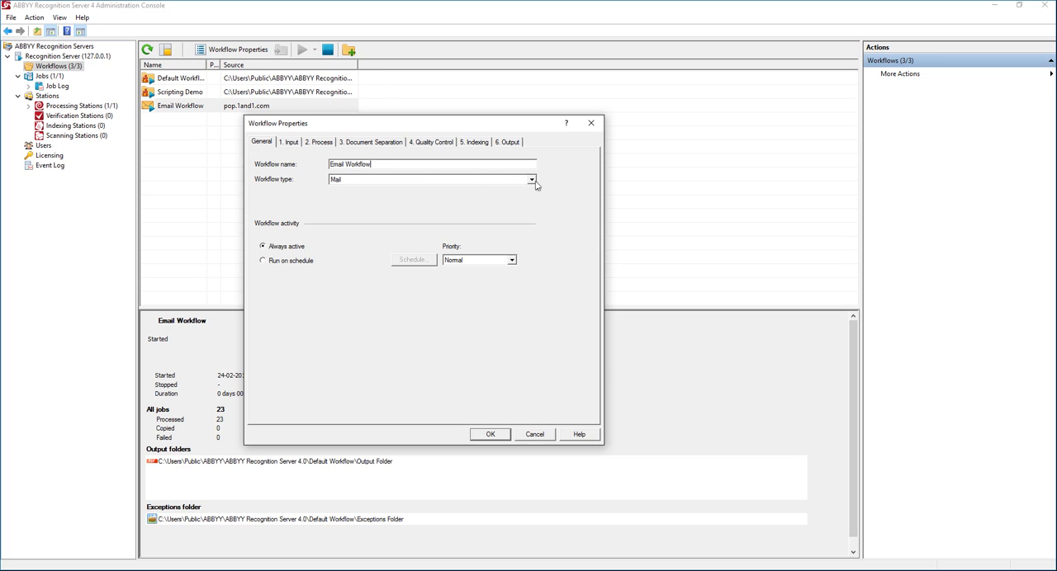
left_click(530, 180)
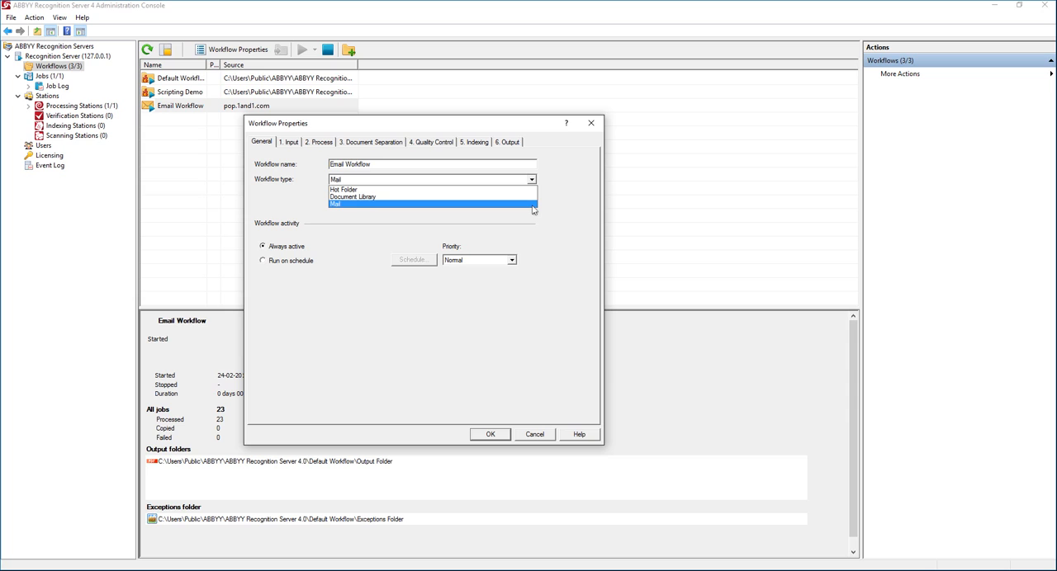
left_click(341, 204)
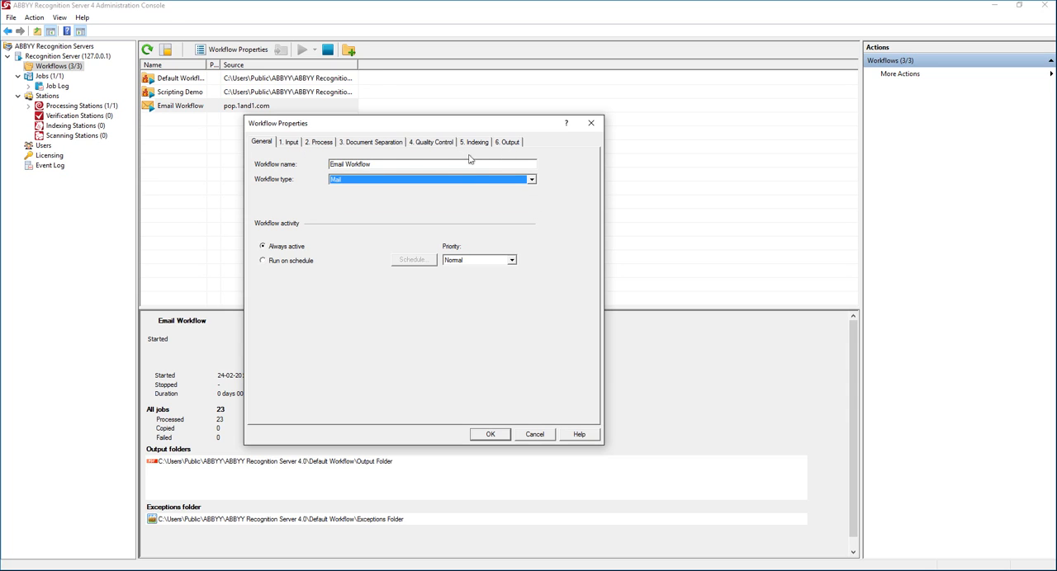
mouse_move(349, 228)
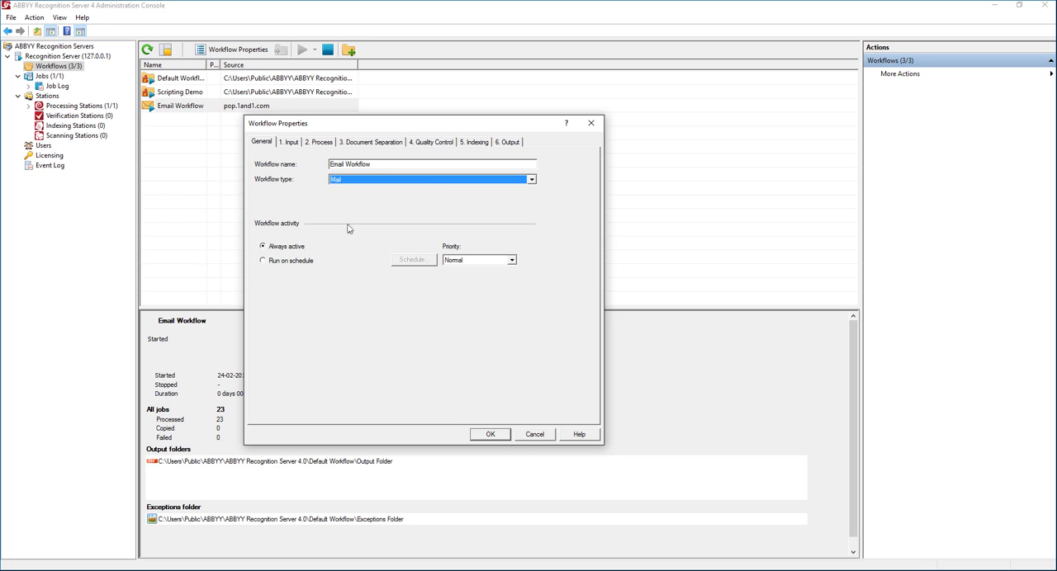
mouse_move(321, 249)
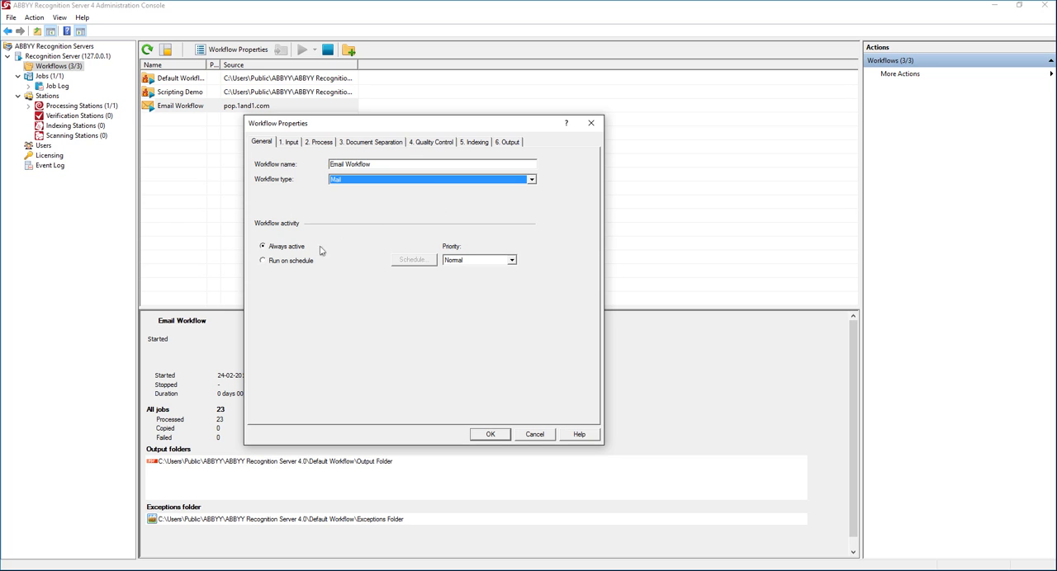
mouse_move(296, 150)
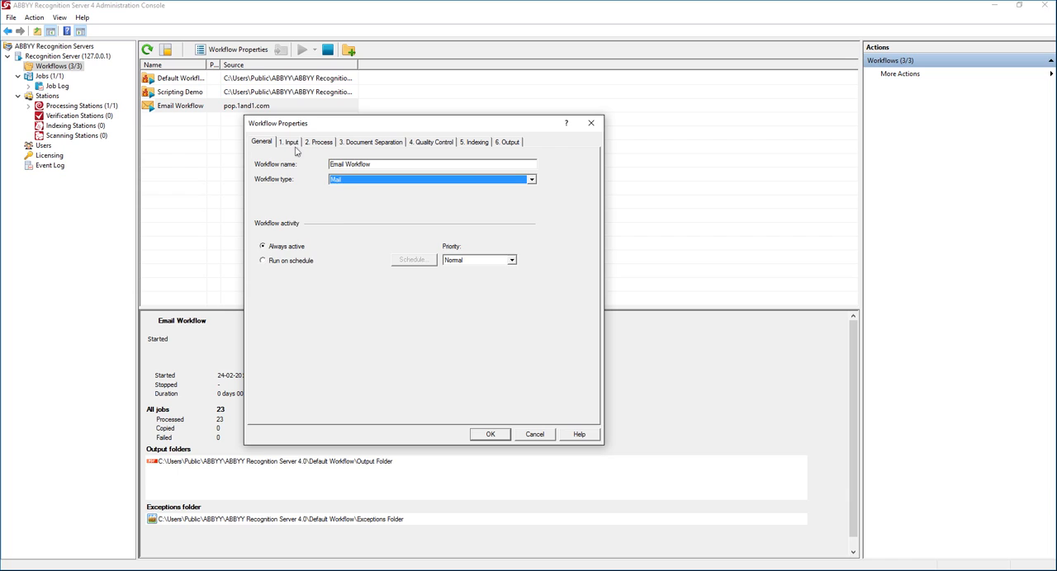
Check the input settings for pop.1and1.com and keep POP3 Email Server as source type.
left_click(290, 141)
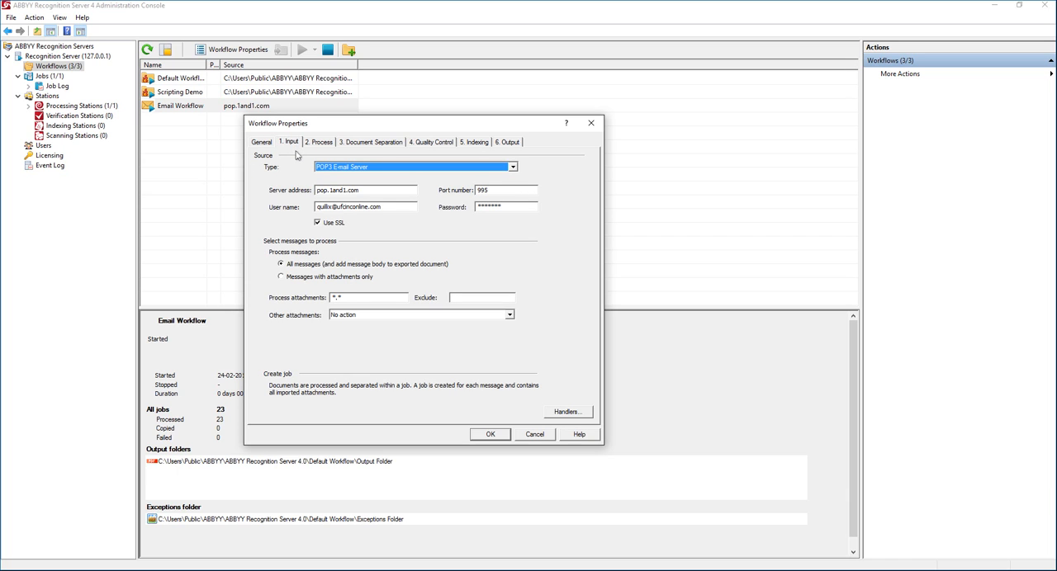
mouse_move(283, 178)
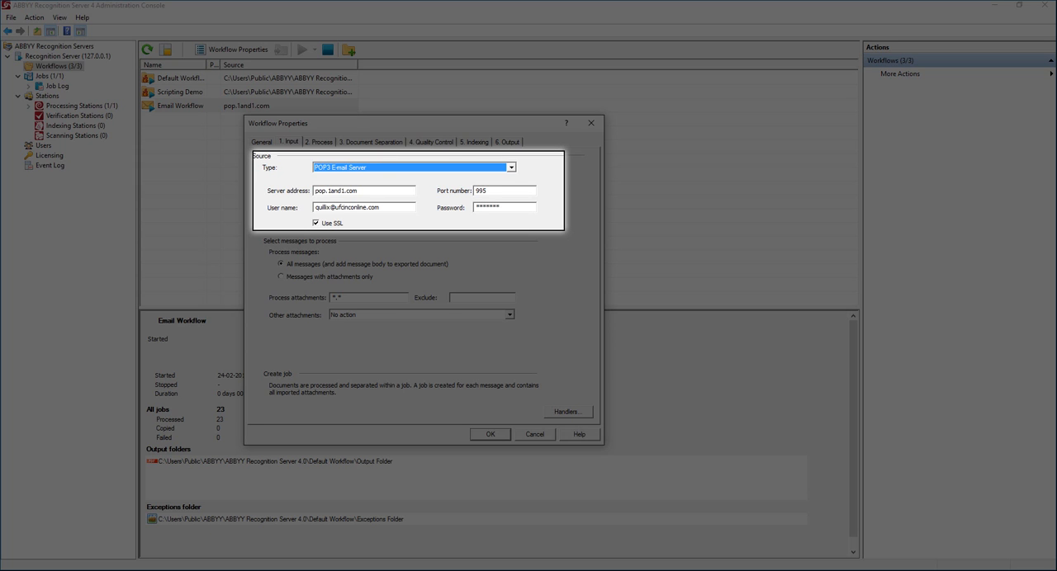
left_click(381, 191)
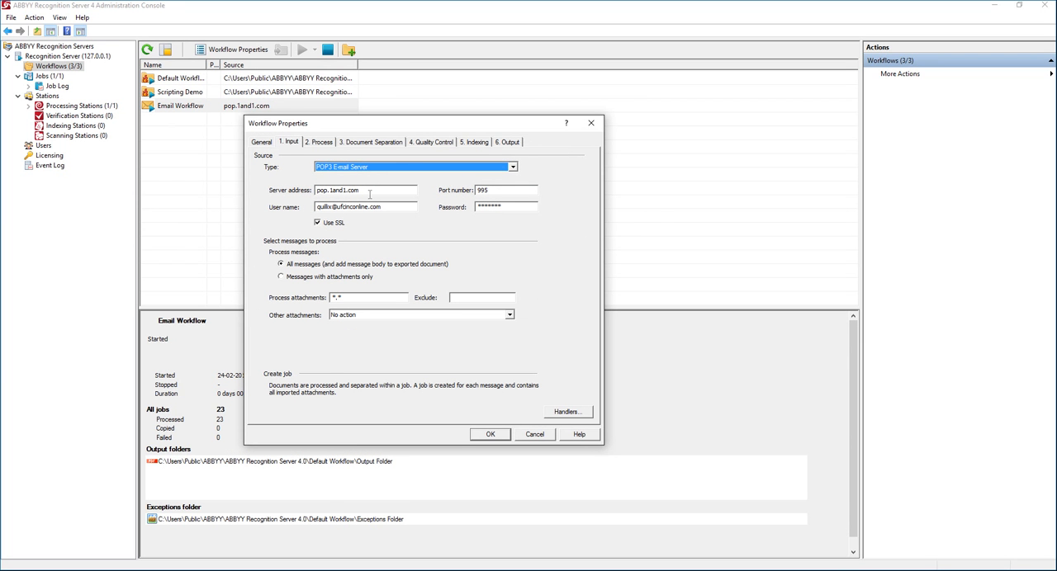
mouse_move(384, 206)
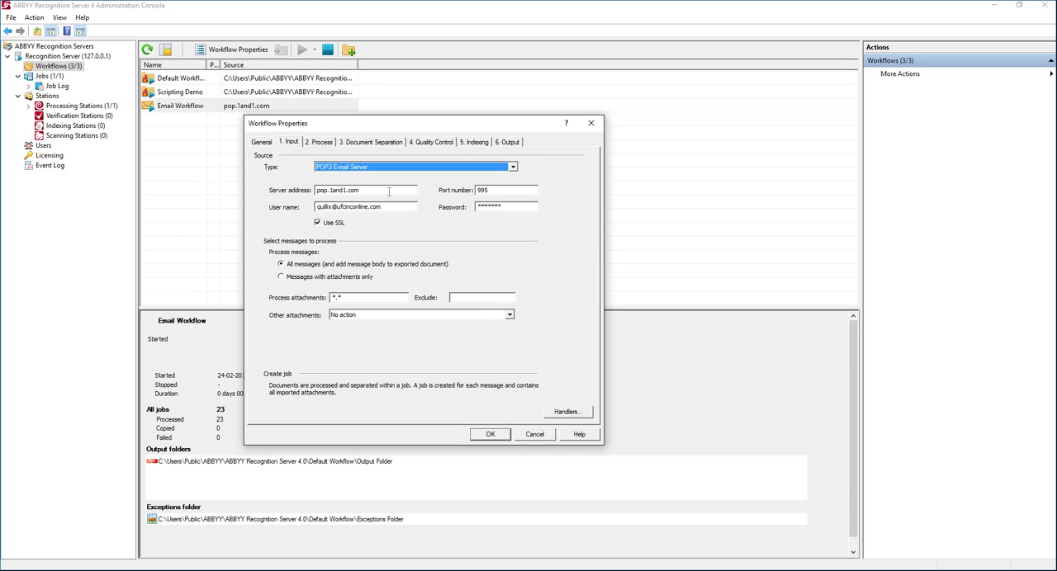
mouse_move(399, 218)
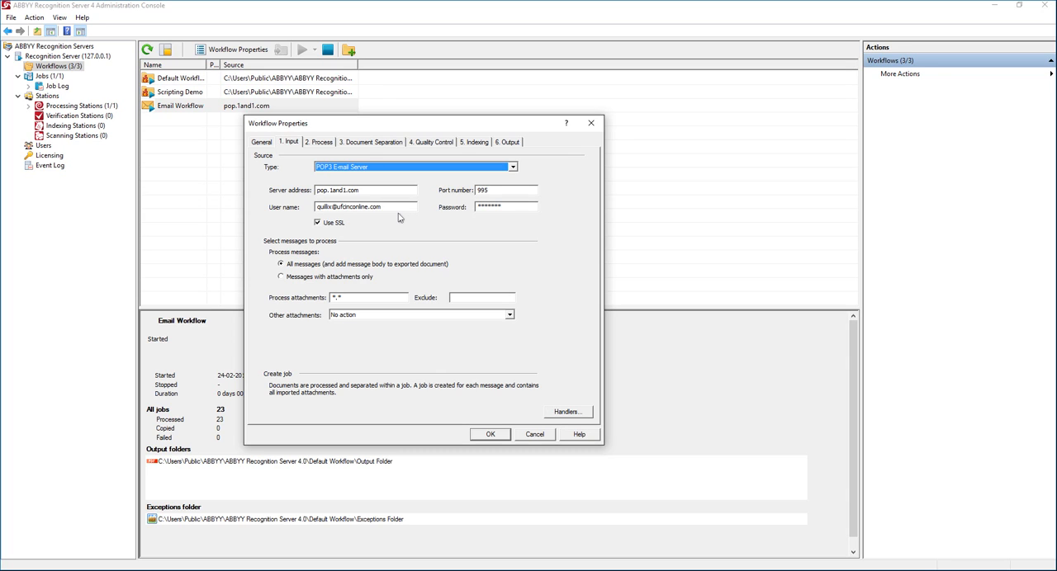
mouse_move(411, 179)
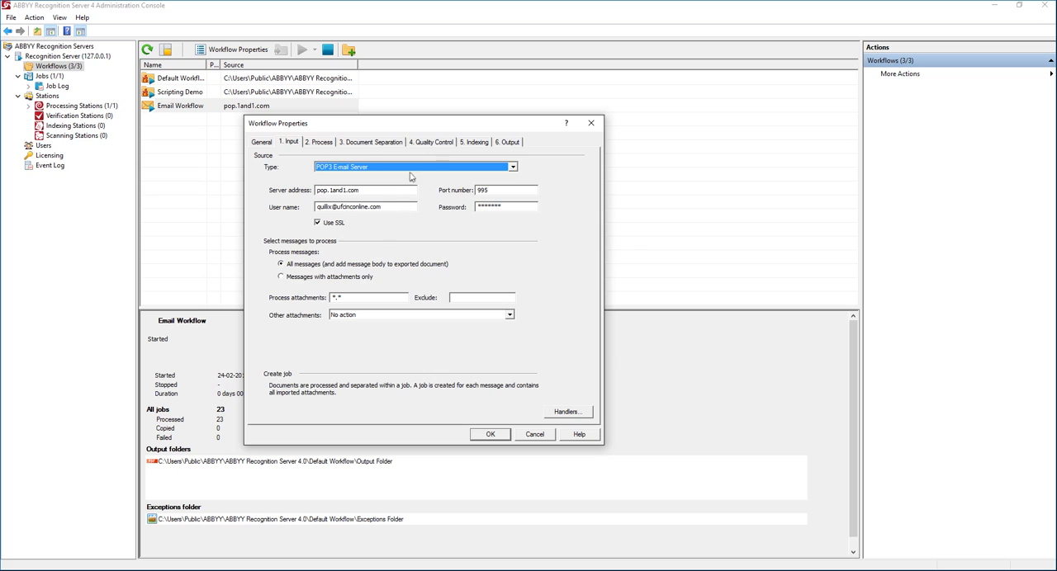
left_click(516, 166)
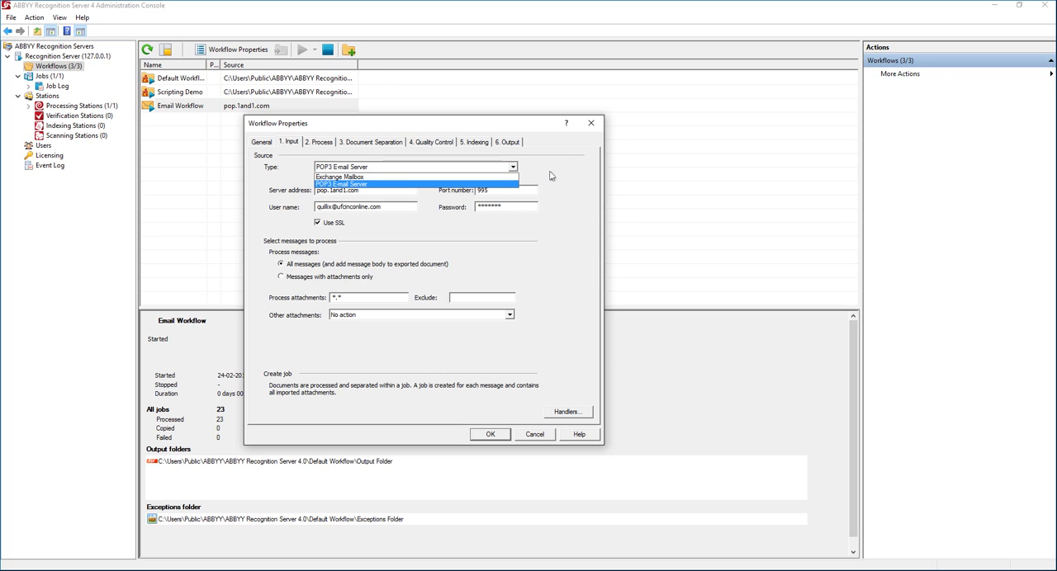
left_click(368, 187)
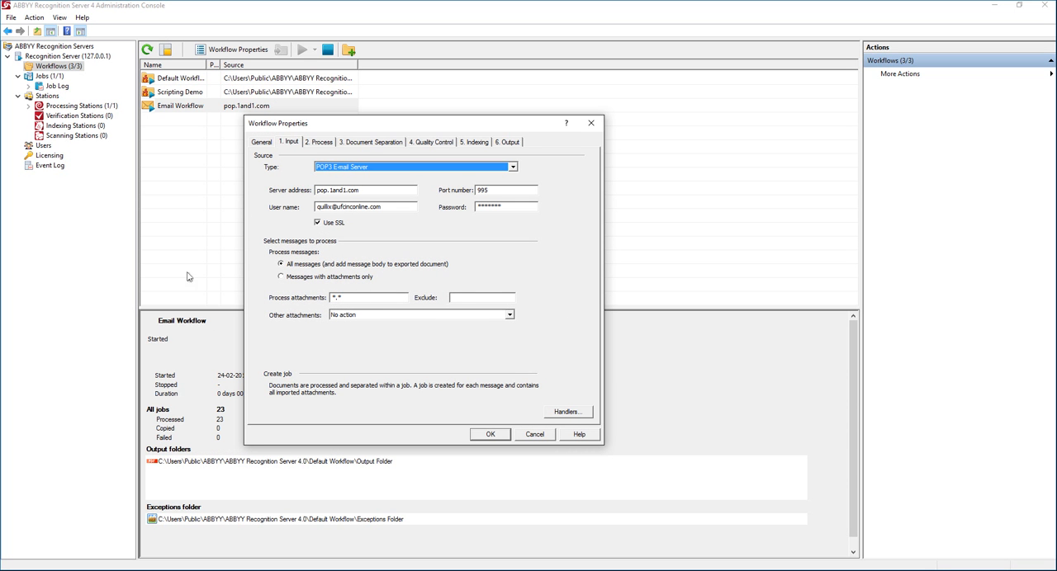
mouse_move(191, 261)
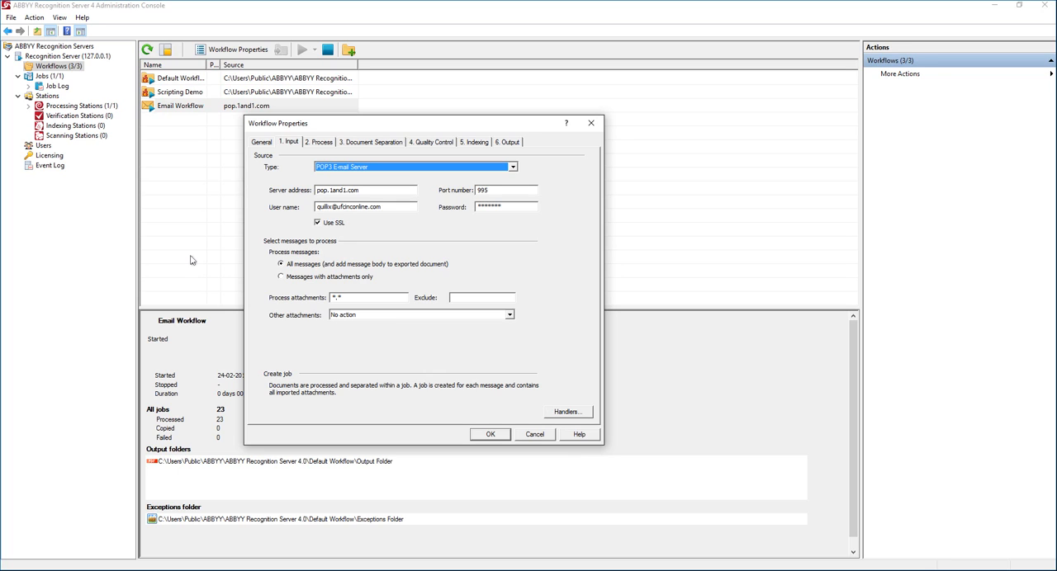
mouse_move(264, 256)
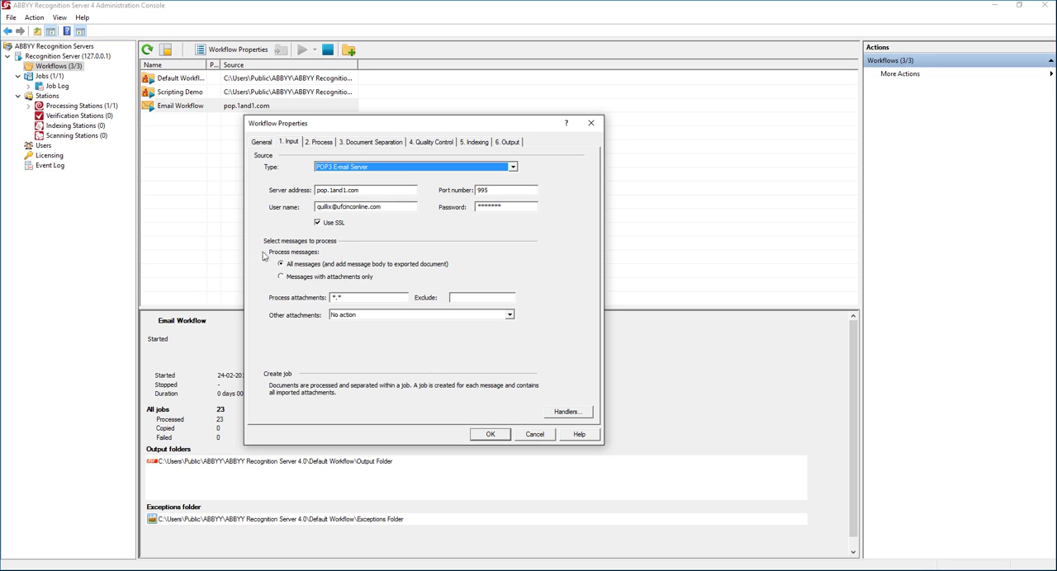
mouse_move(507, 328)
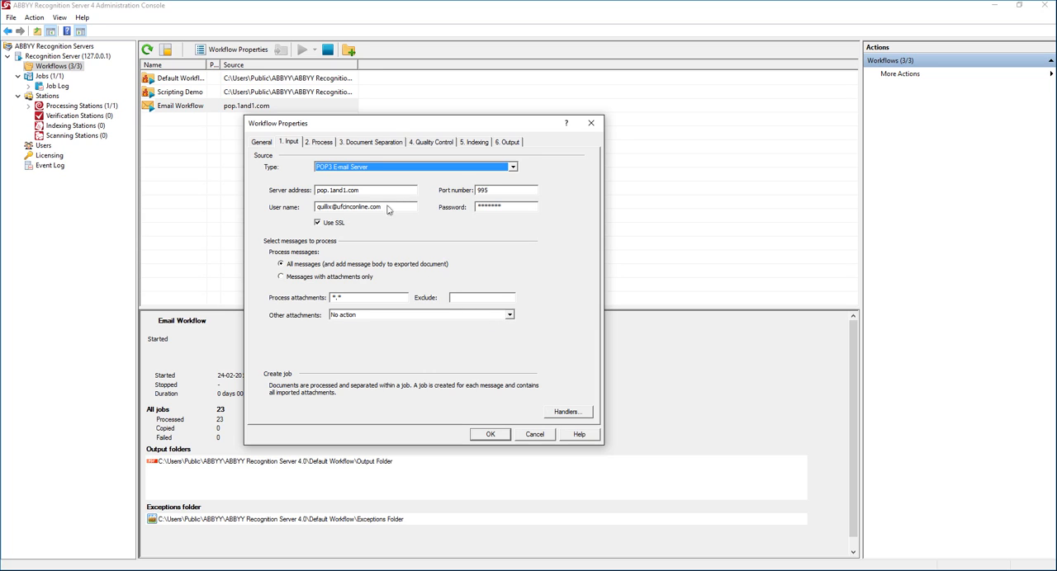
Step through the Process, Document Separation and Quality Control settings.
left_click(318, 142)
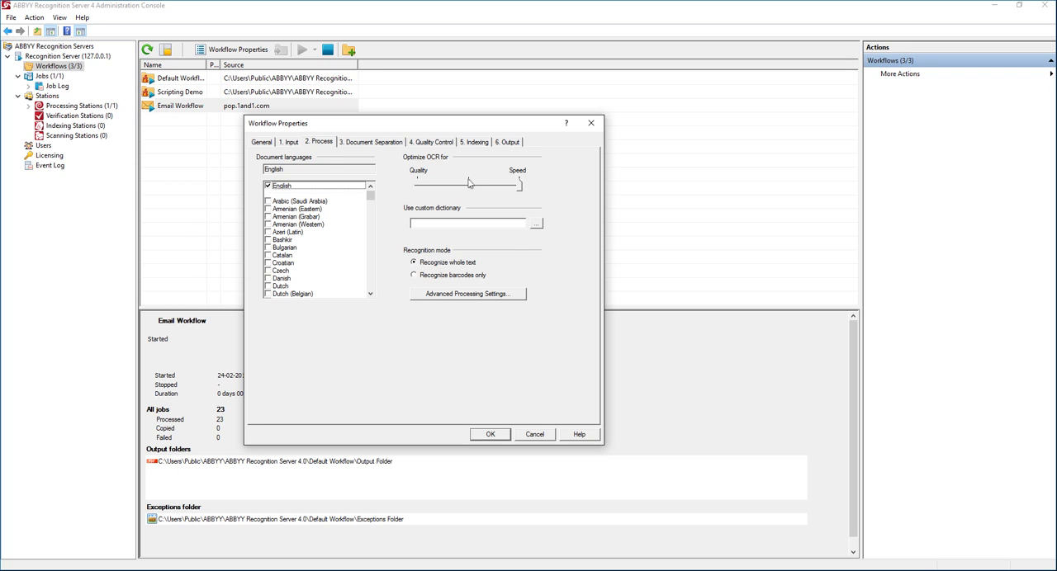
mouse_move(442, 192)
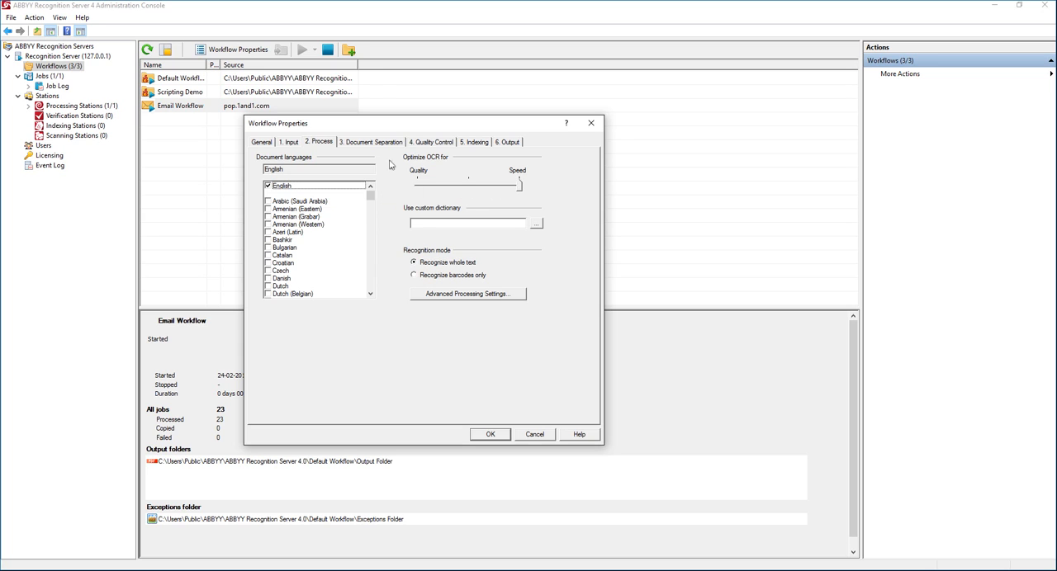
left_click(370, 142)
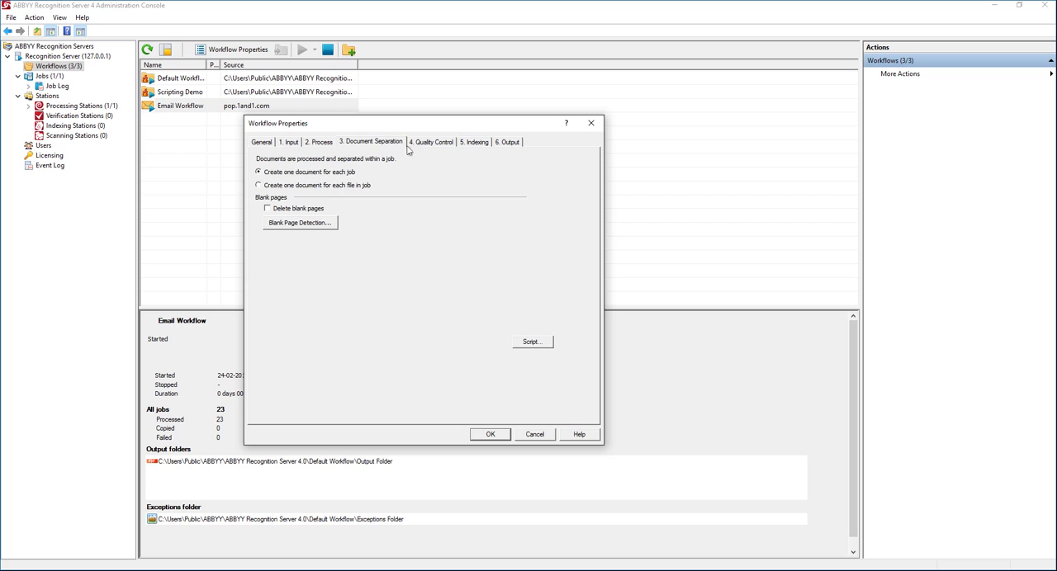
left_click(433, 142)
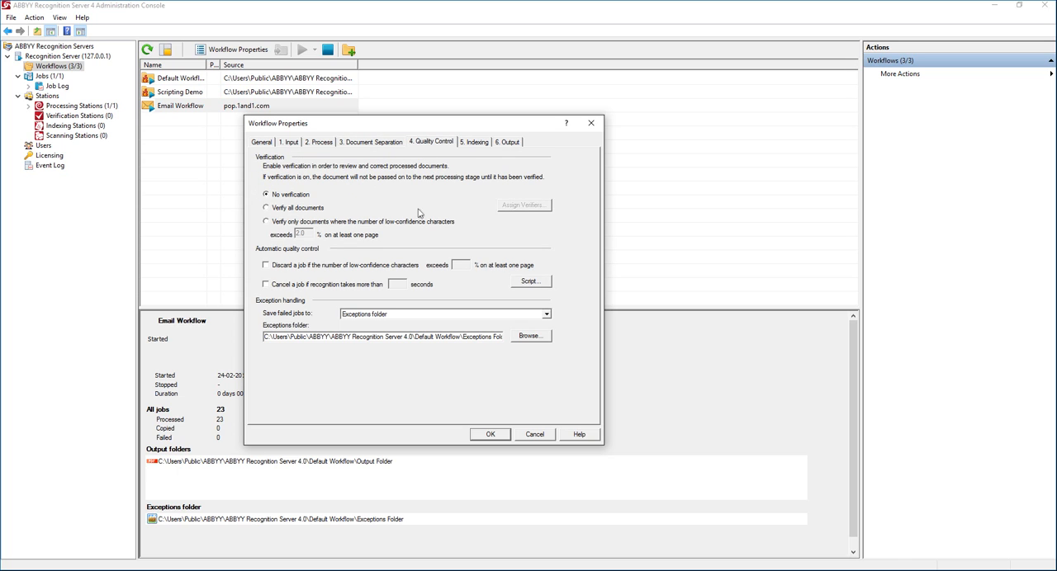
mouse_move(411, 221)
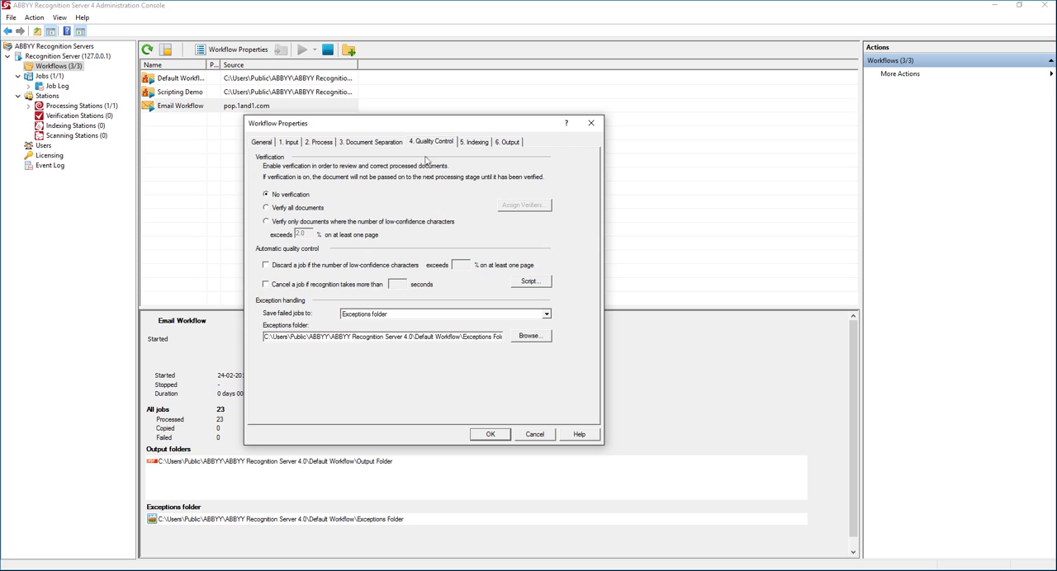
Review Indexing and PDF Output settings, then cancel the workflow properties unchanged.
left_click(474, 141)
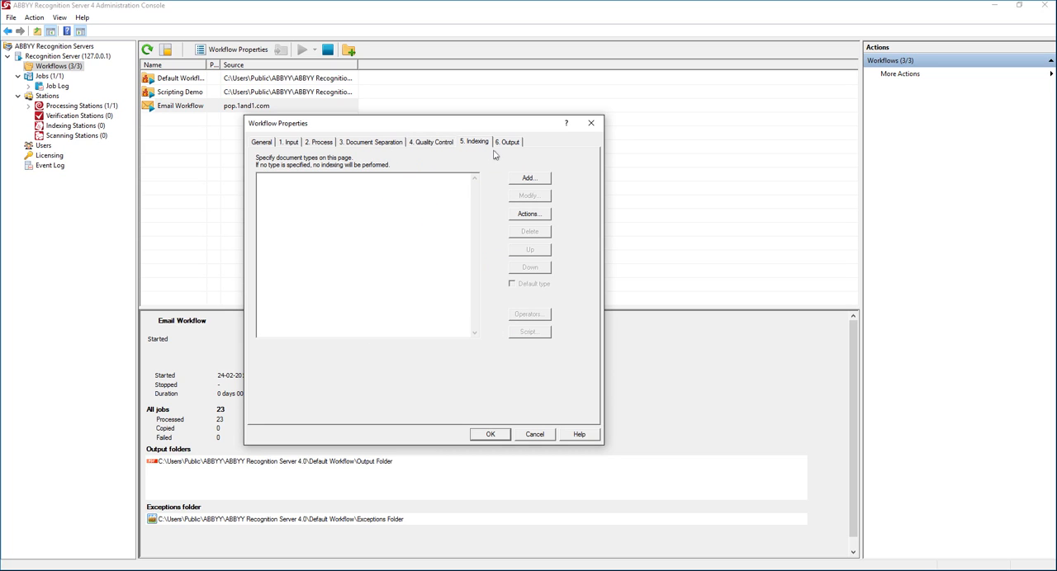
left_click(504, 141)
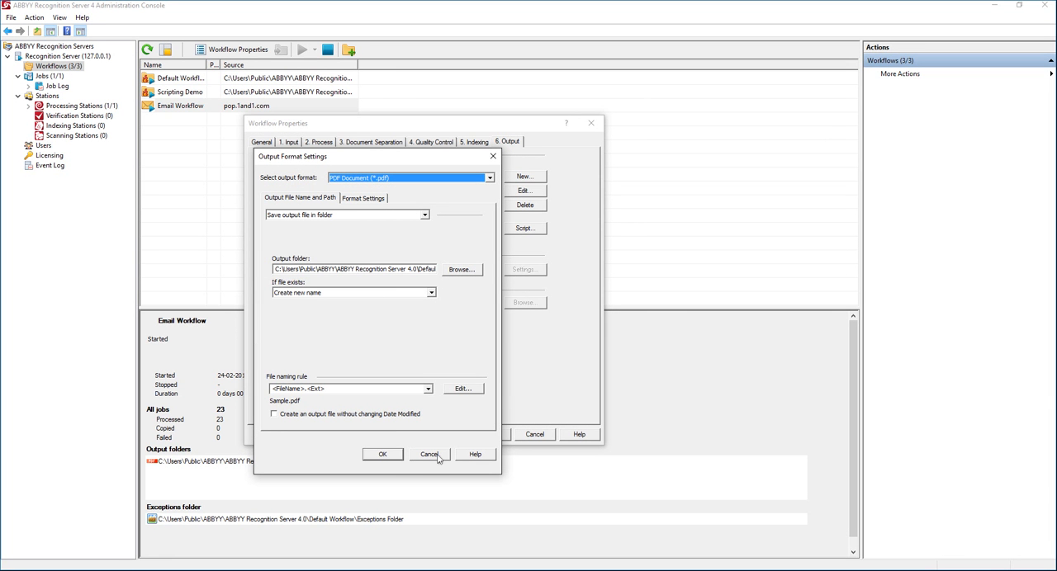
left_click(428, 454)
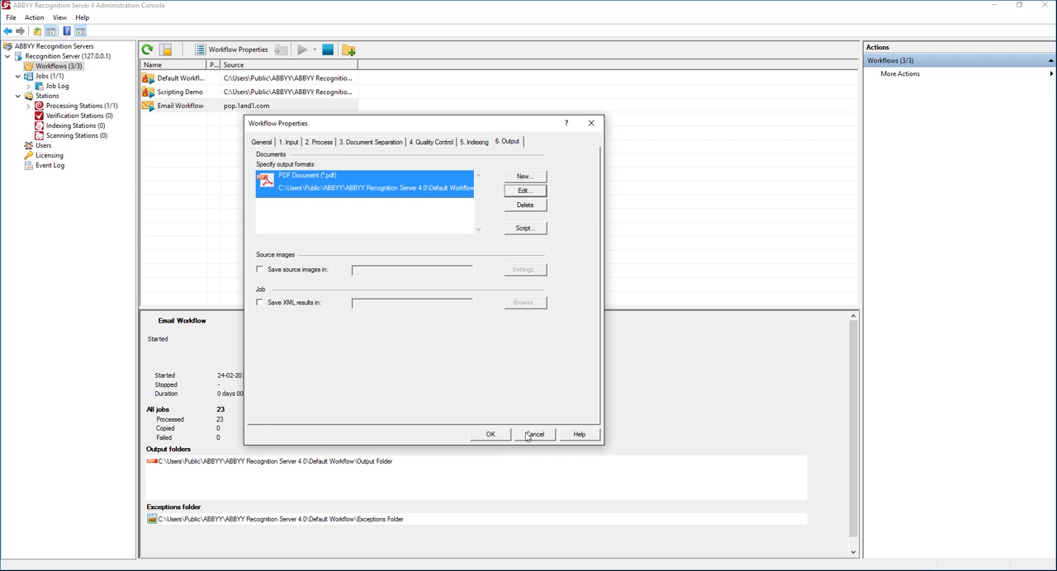
left_click(535, 434)
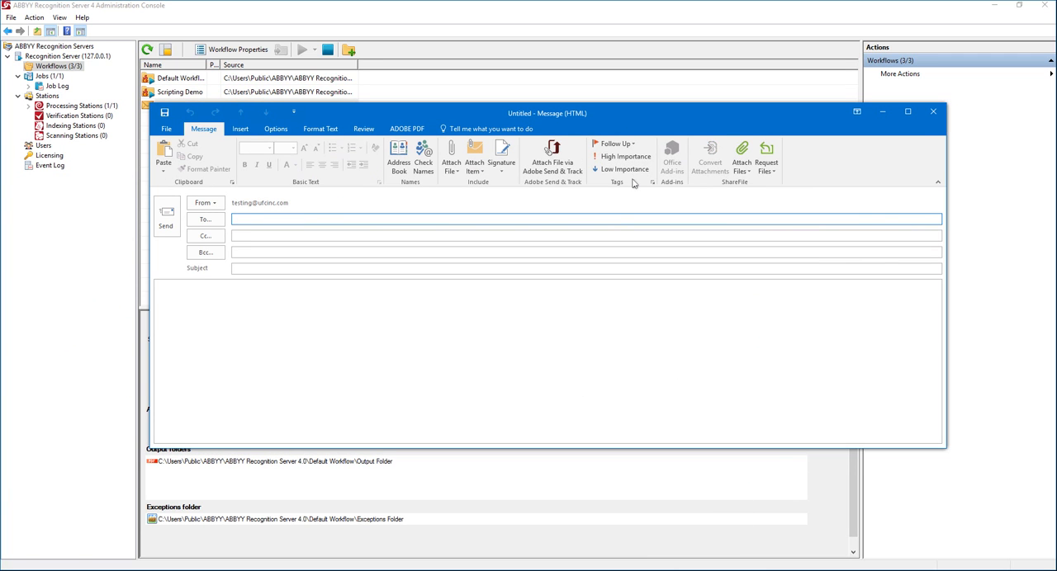
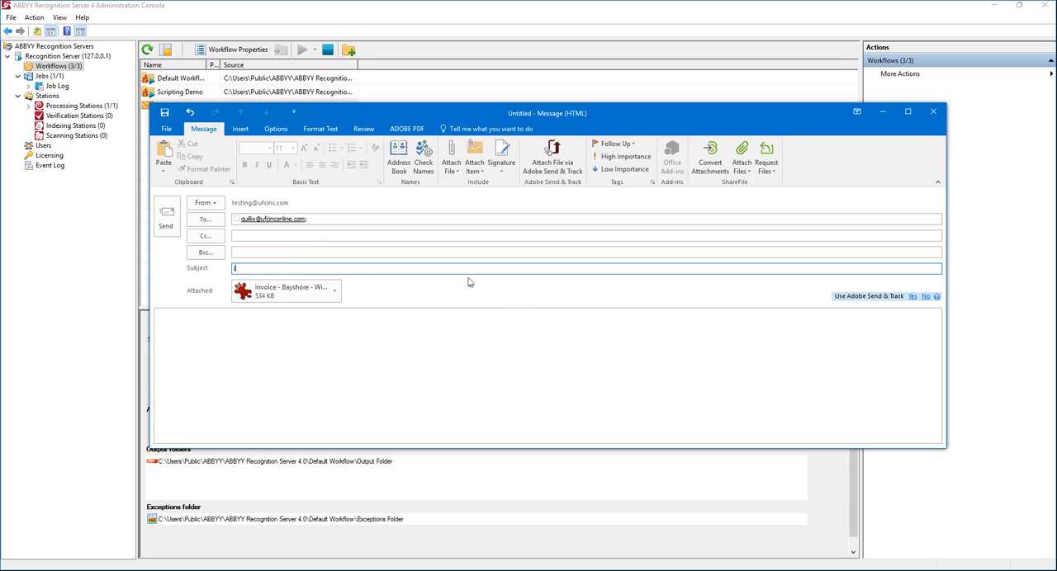
Compose and send the 'Invoice Attached from Bayshore' email asking 'Please process this invoice.'.
type("Invoice Attached from Bayshore")
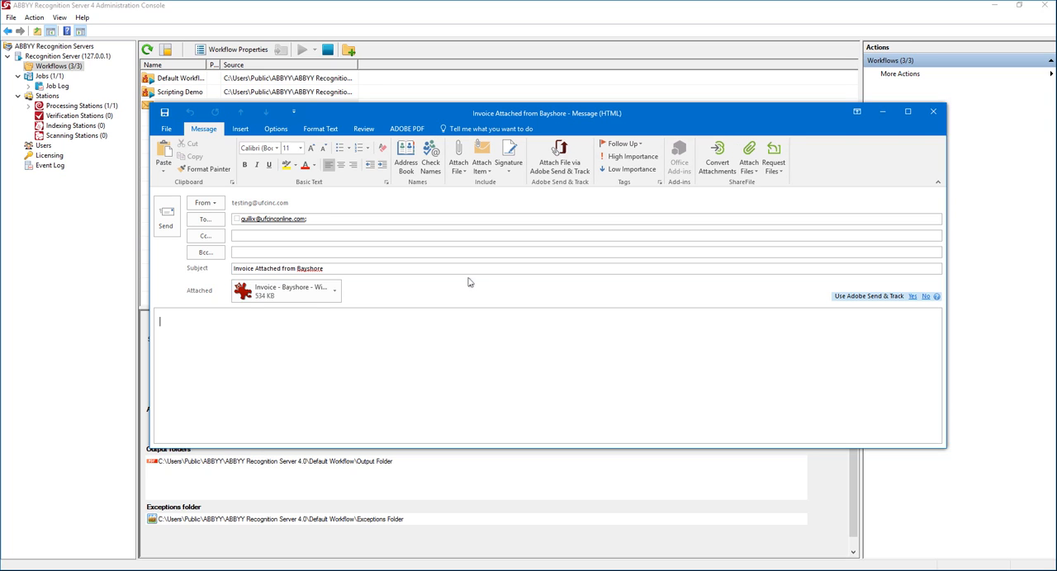
type("Please")
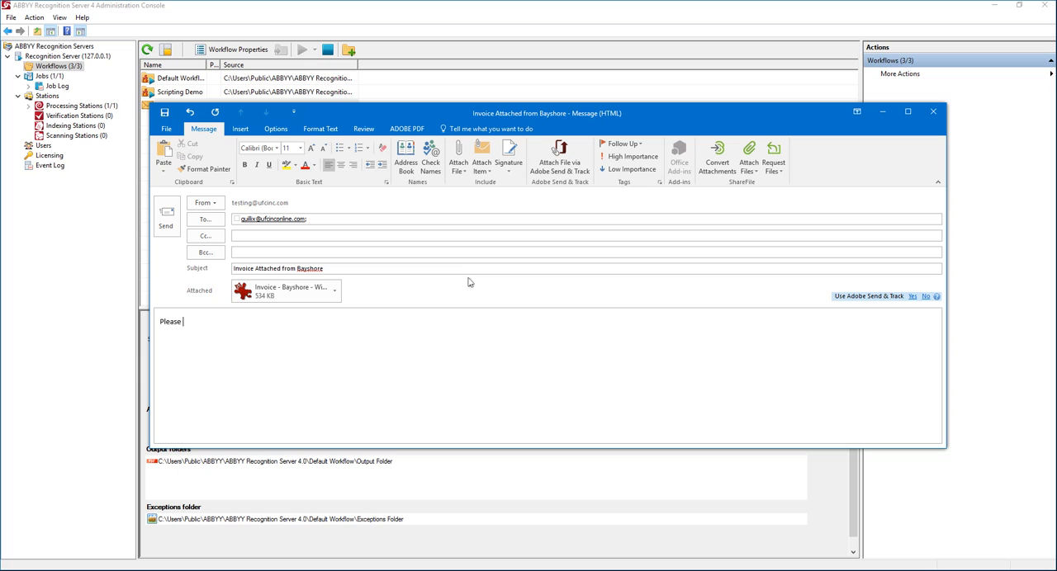
type("process this inv")
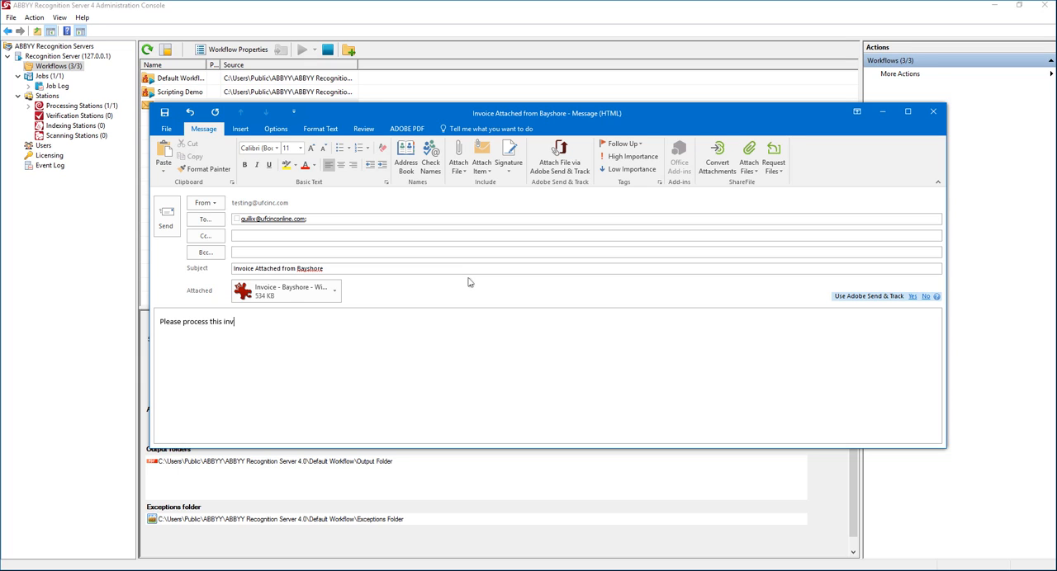
type("oice.")
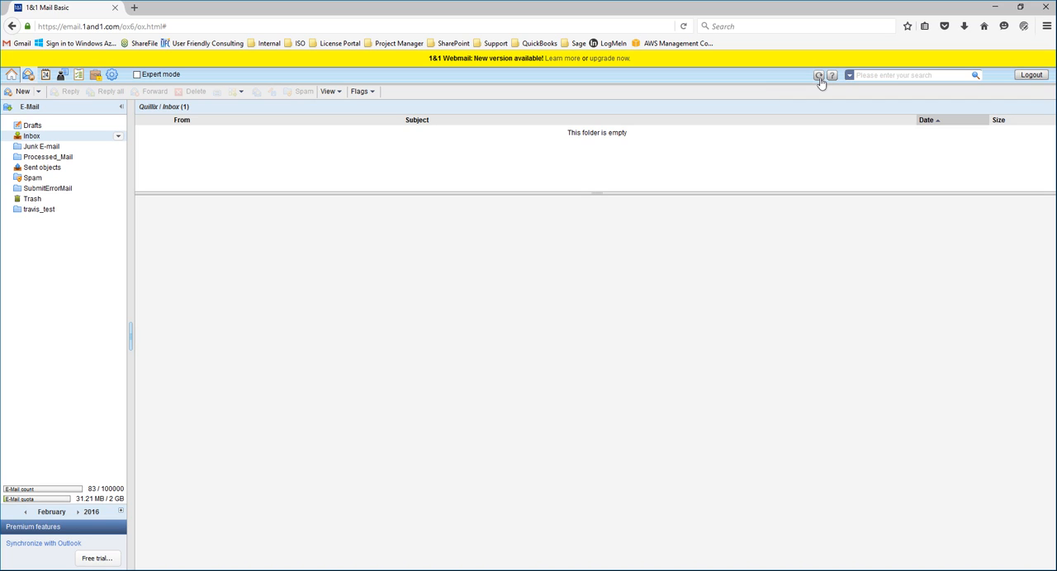
Refresh the webmail inbox to receive the Bayshore email, then return to the console.
left_click(817, 74)
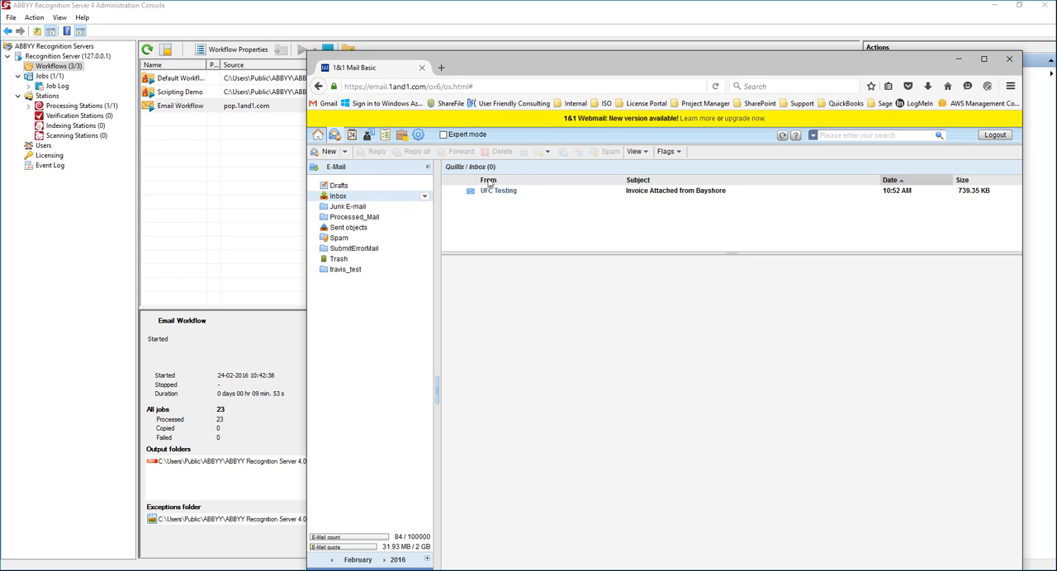
mouse_move(516, 194)
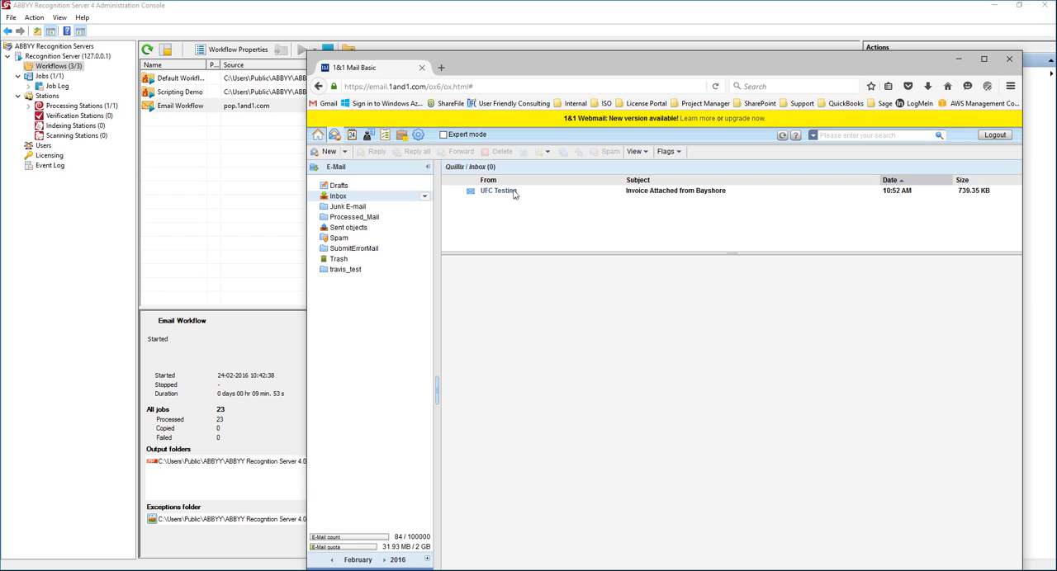
mouse_move(499, 194)
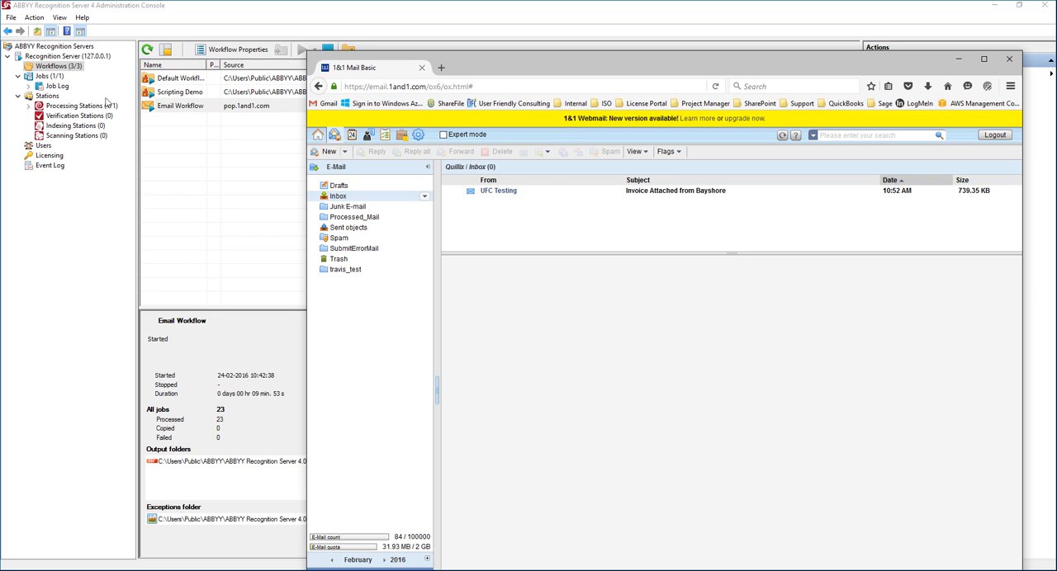
left_click(58, 90)
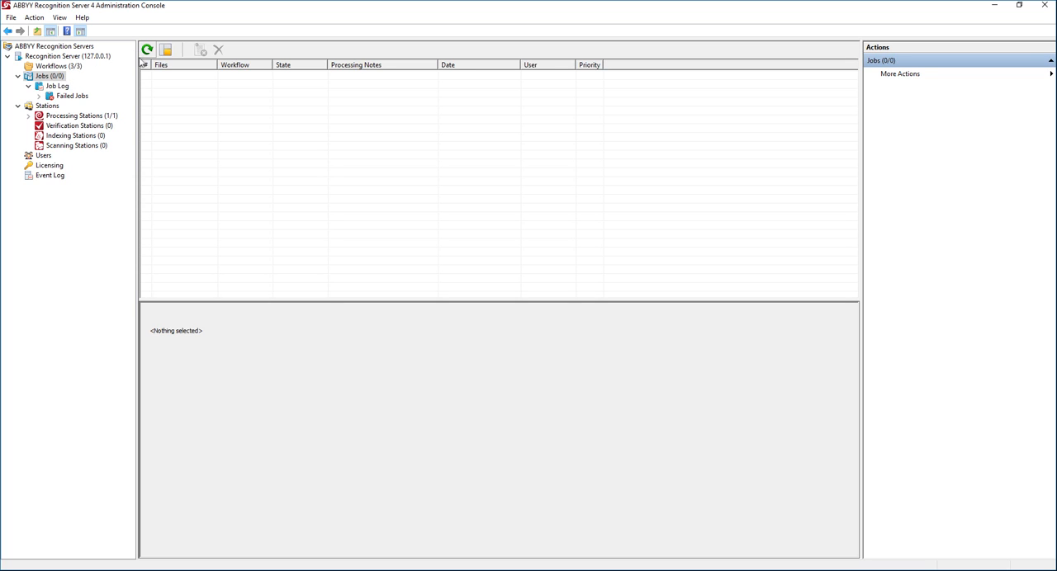
mouse_move(148, 47)
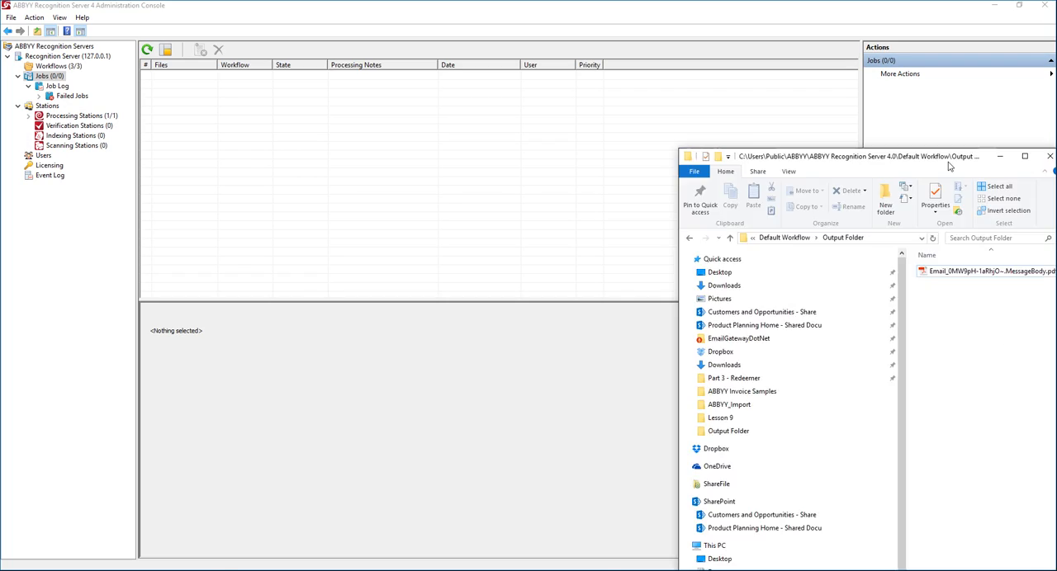
Move the output folder window into view and open the MessageBody PDF.
left_click_drag(859, 157, 297, 100)
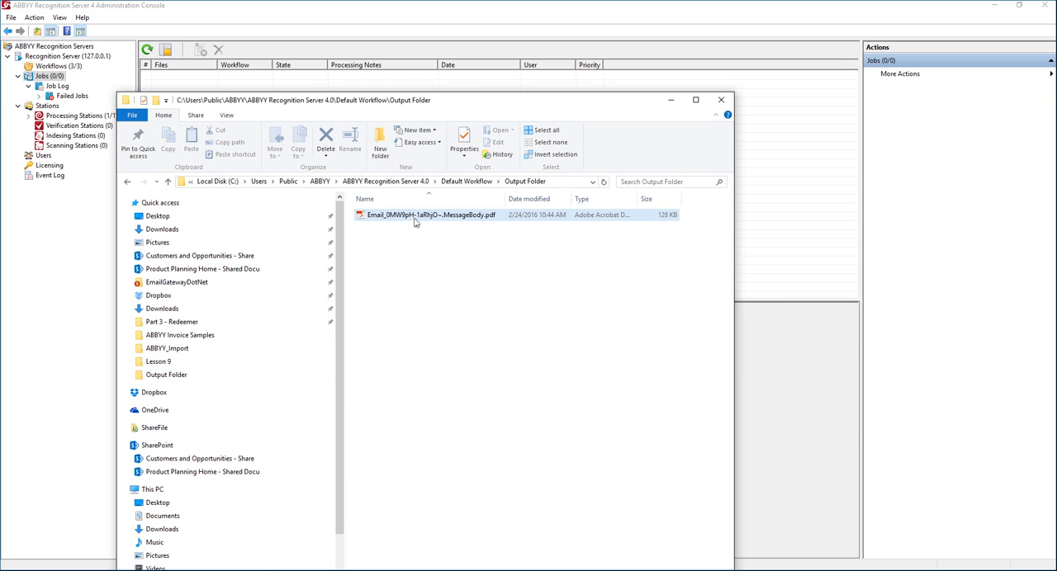
double_click(426, 215)
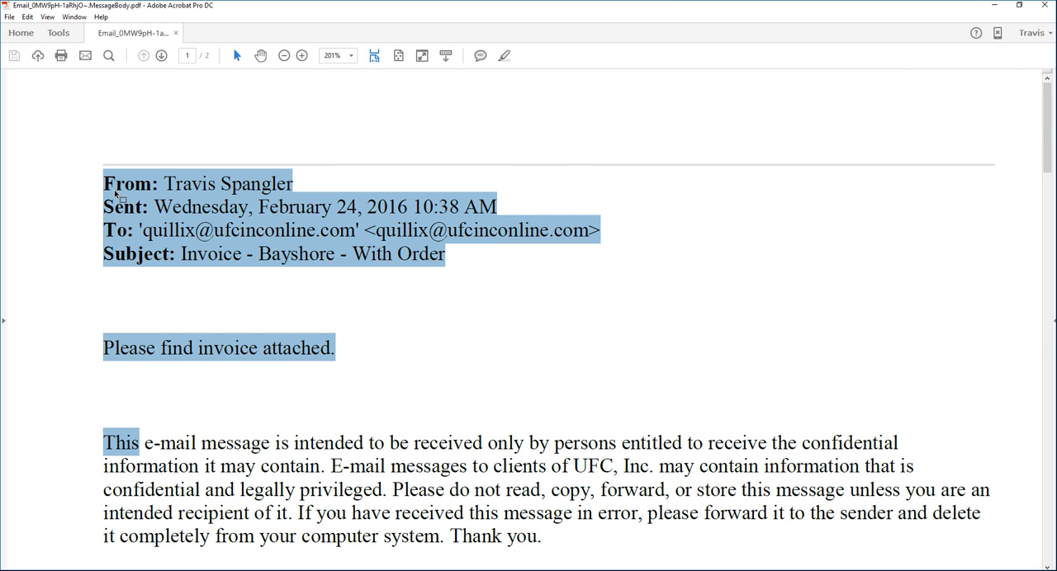
Scroll through the PDF from the email text to the $492.88 Bayshore invoice.
scroll("down", 3)
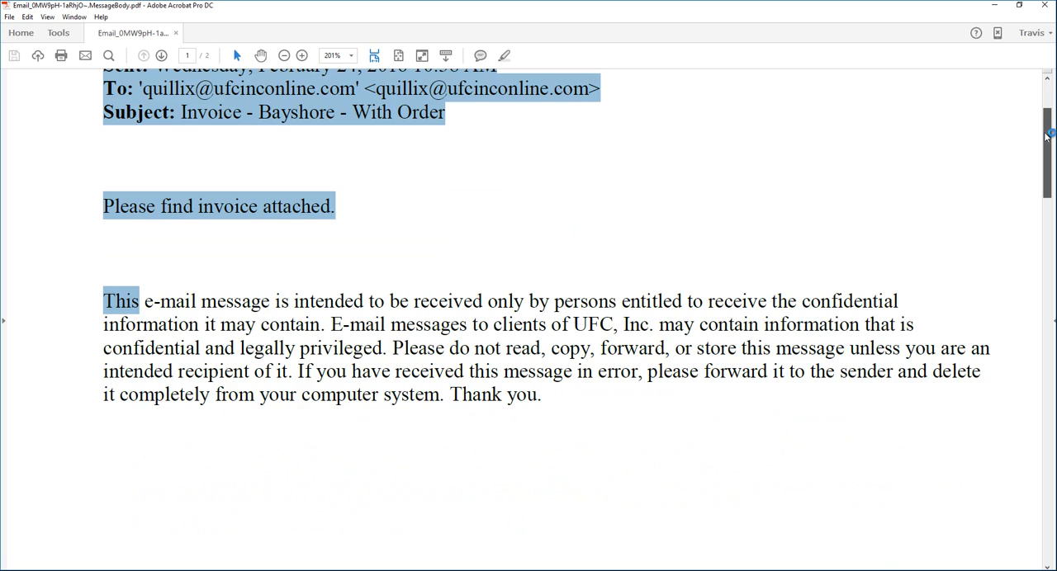
scroll("down", 3)
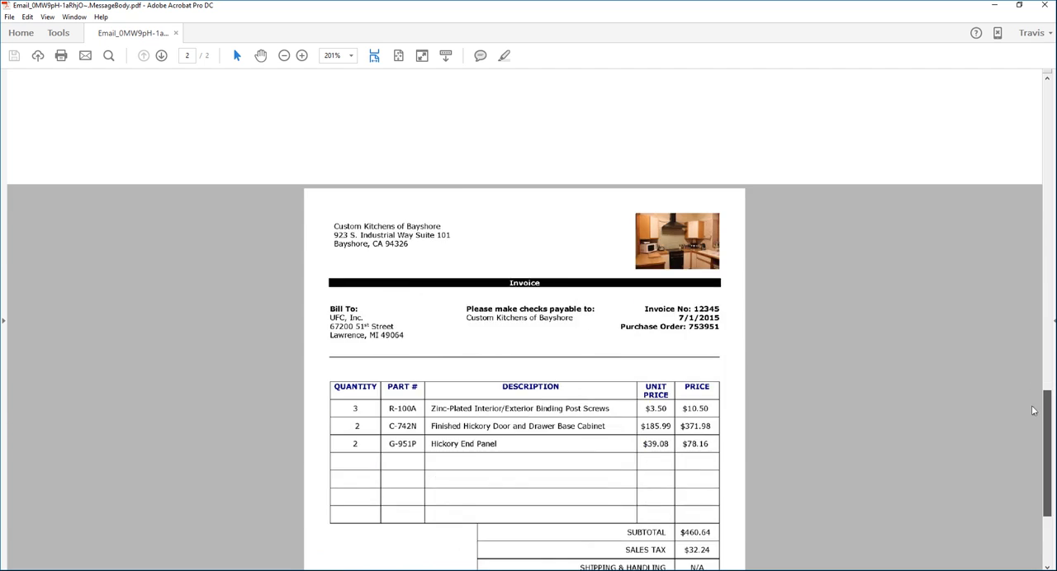
scroll("down", 3)
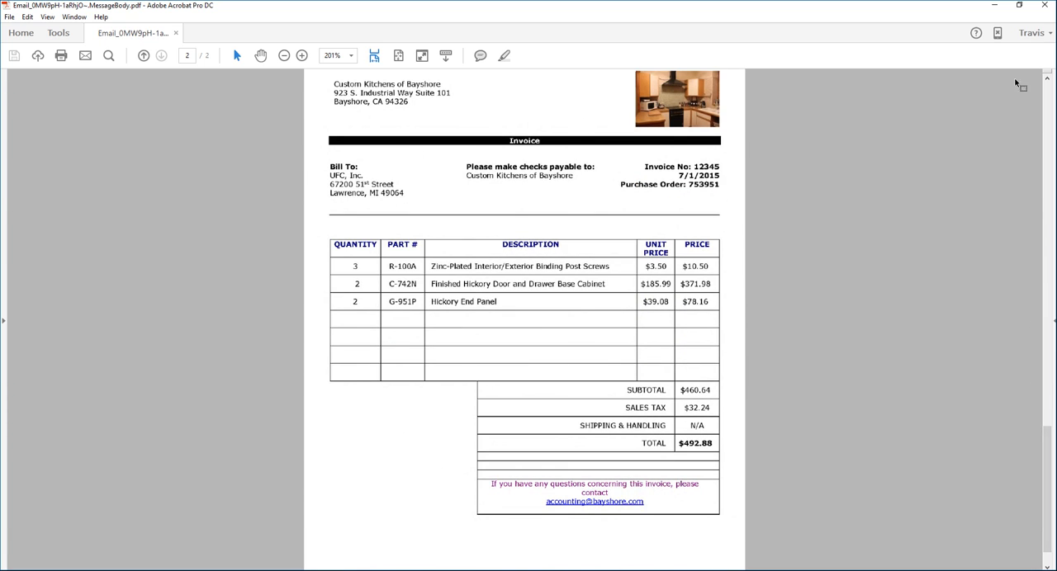
mouse_move(978, 69)
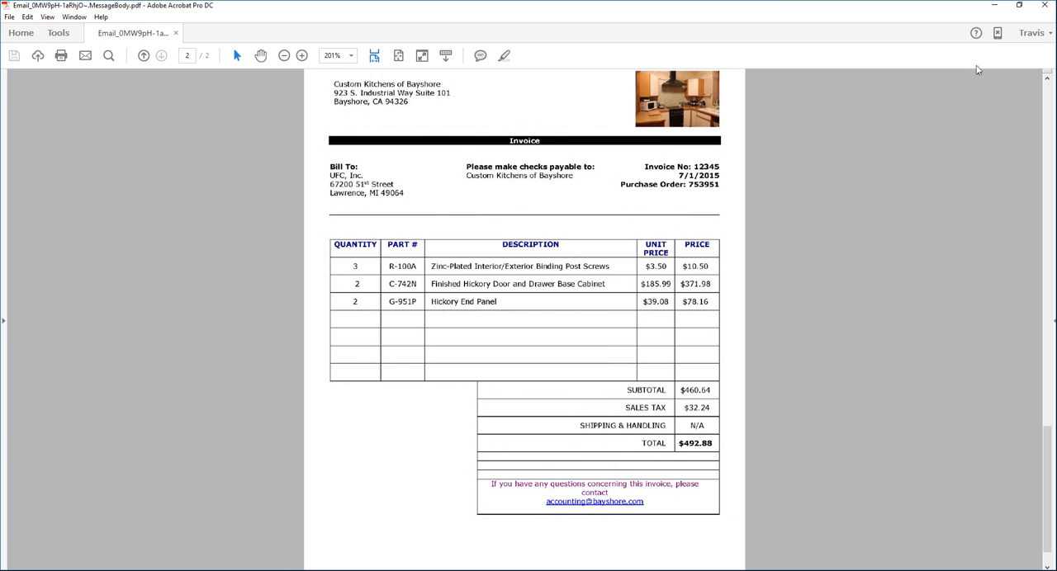
mouse_move(958, 71)
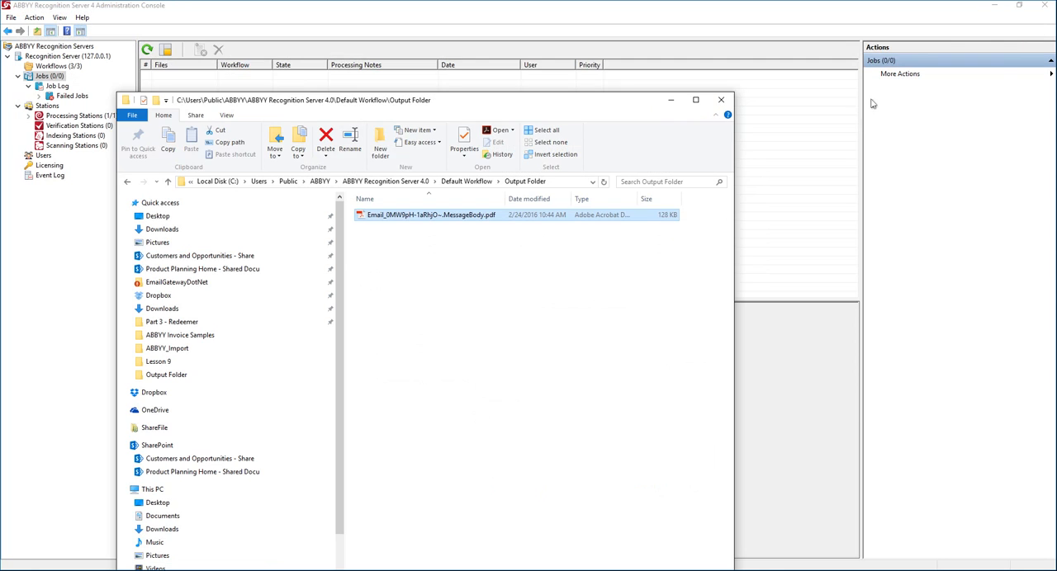
Return to the console and view the Email Workflow's mailbox input settings.
left_click(720, 100)
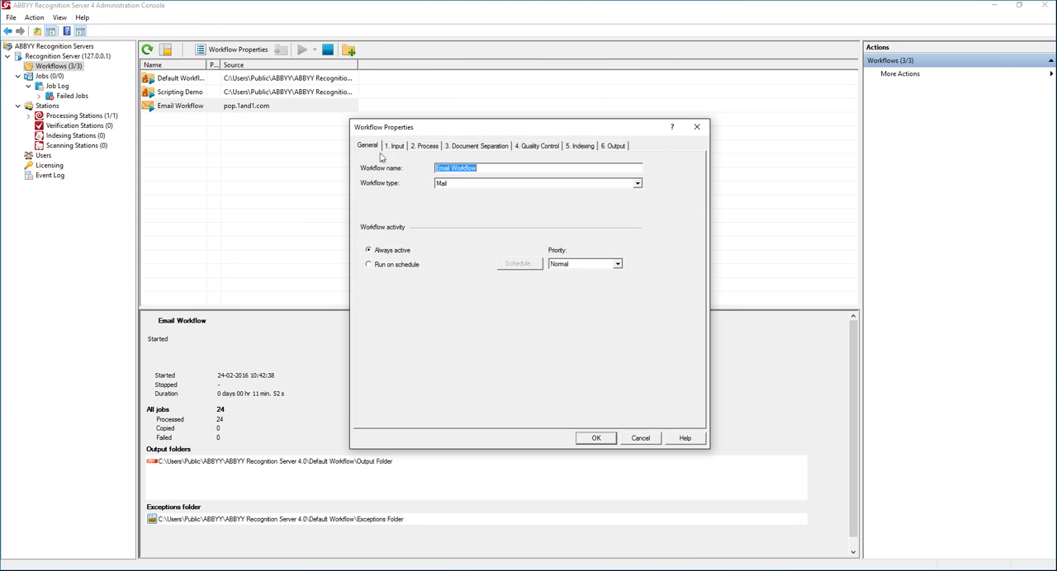
left_click(395, 145)
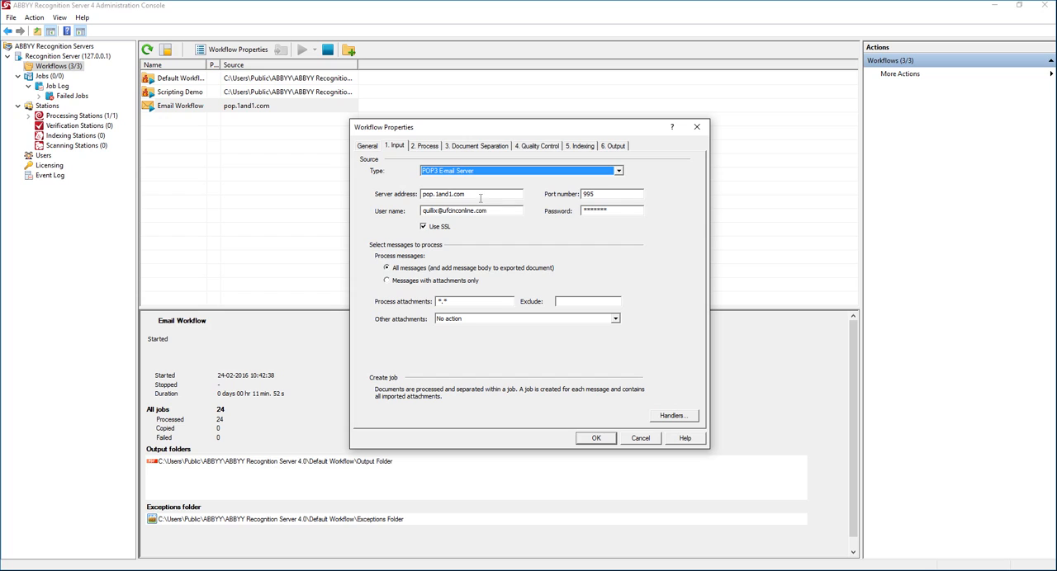
mouse_move(454, 139)
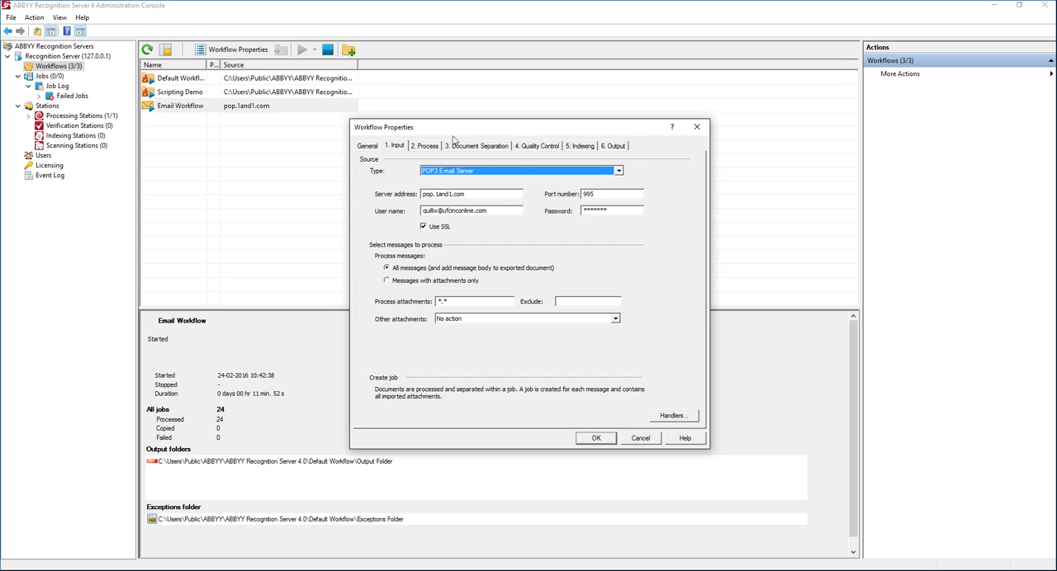
mouse_move(620, 290)
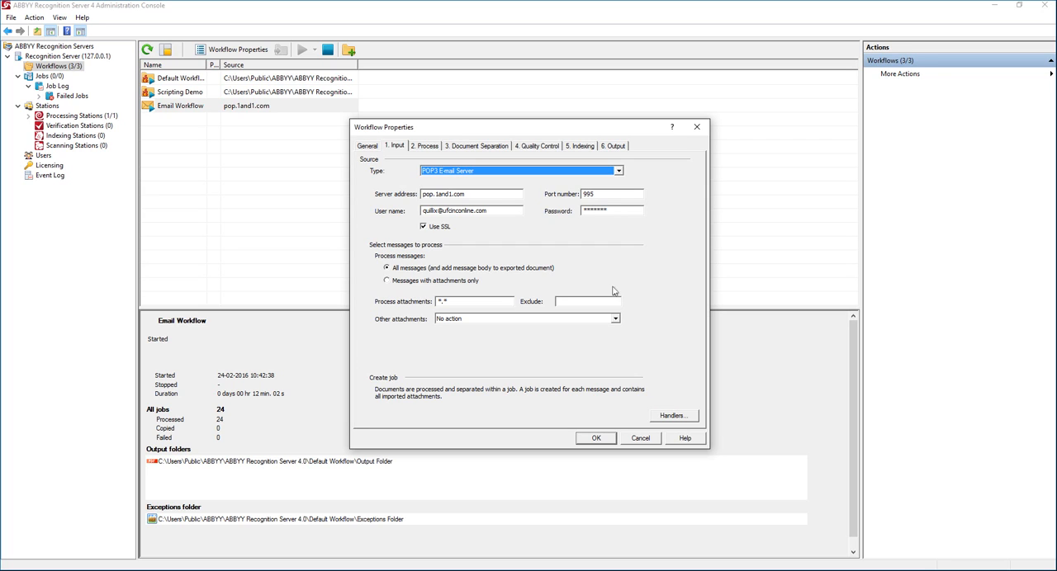
mouse_move(607, 338)
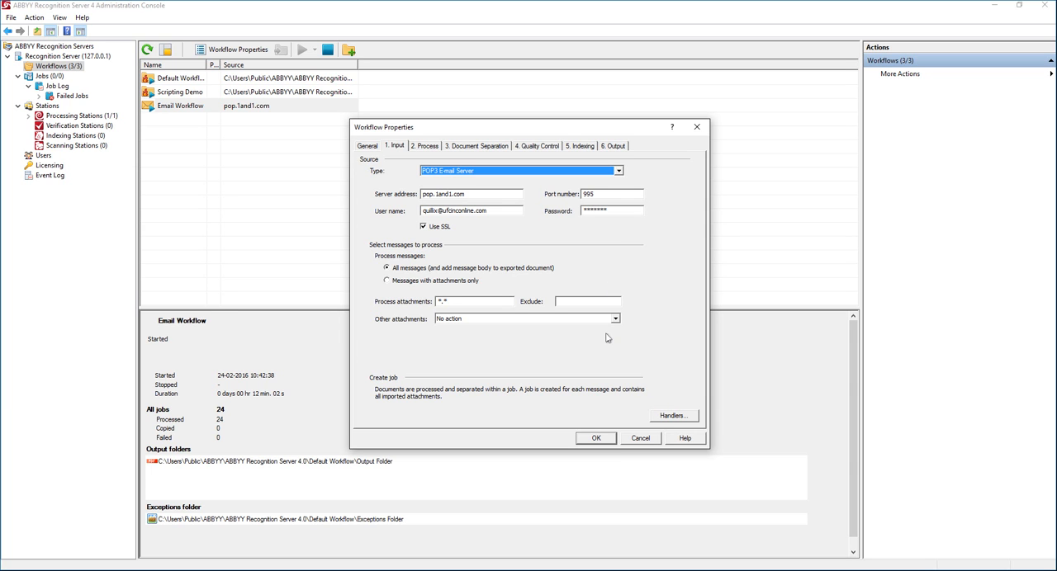